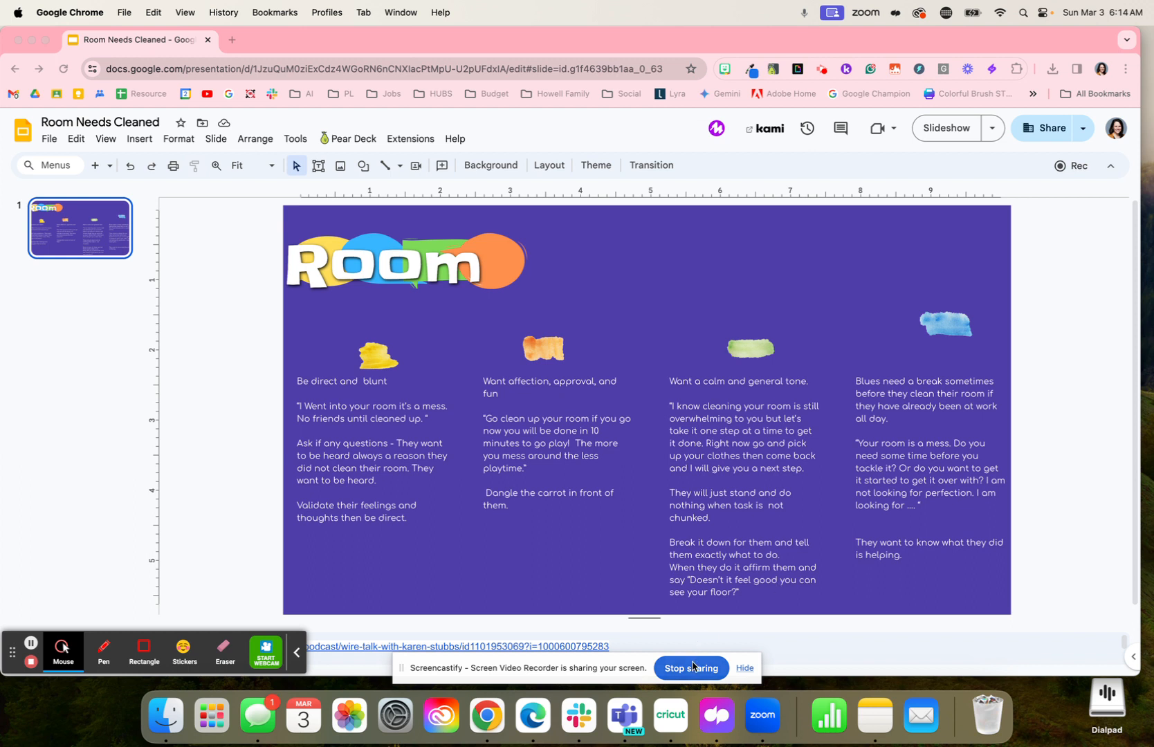
mouse_move(362, 332)
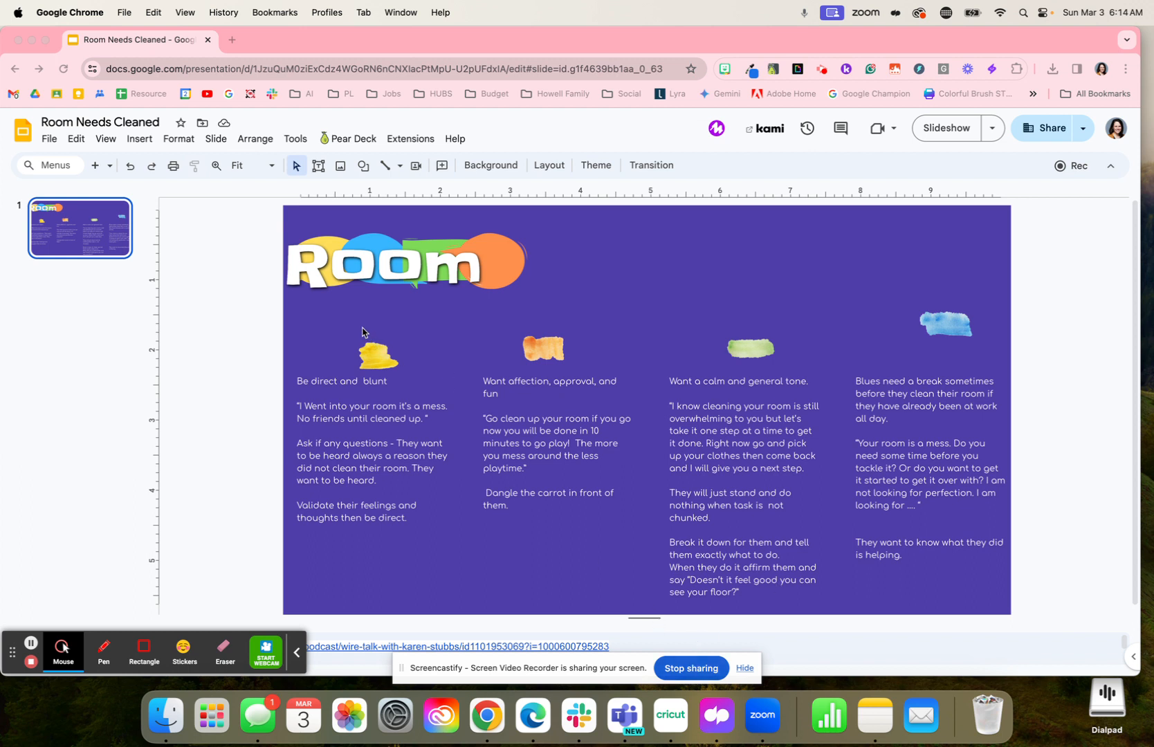
mouse_move(407, 522)
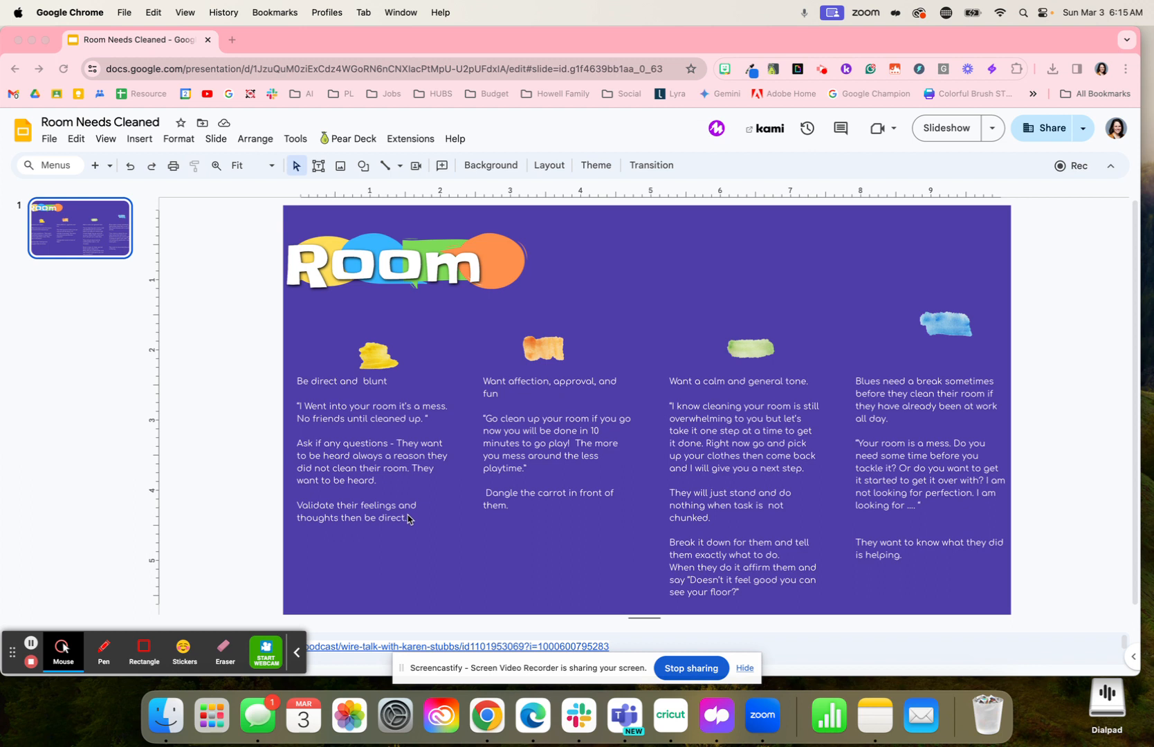
mouse_move(405, 527)
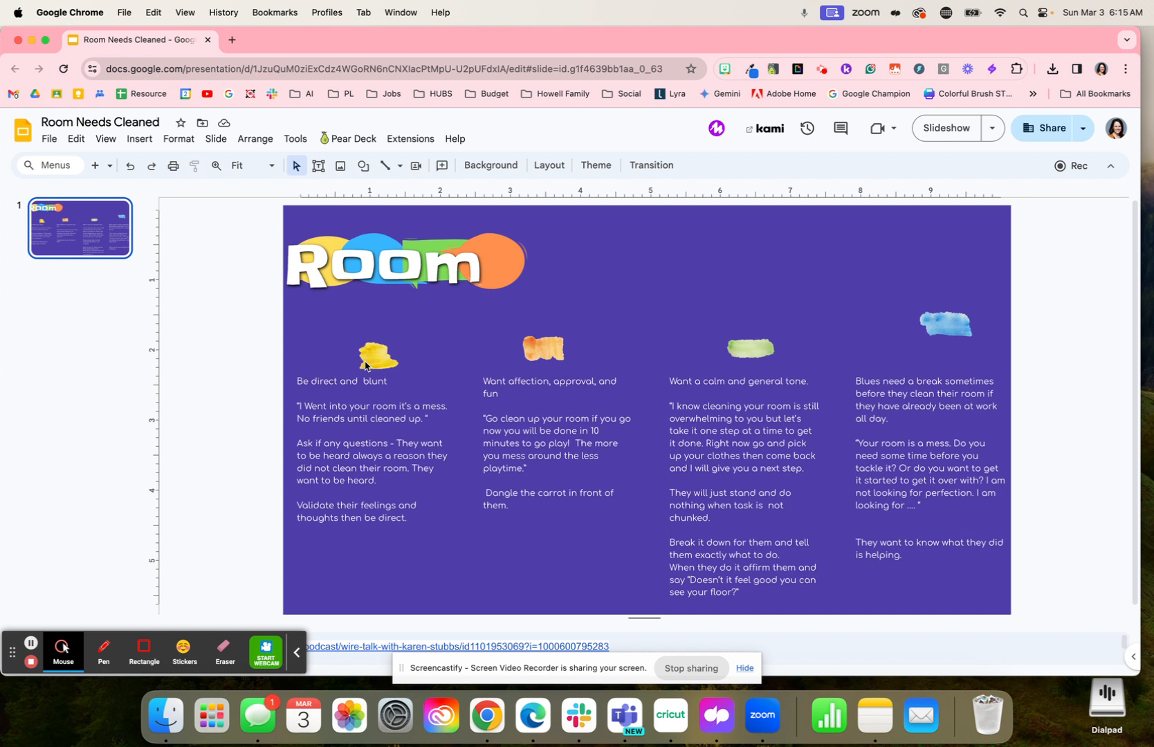
left_click(374, 356)
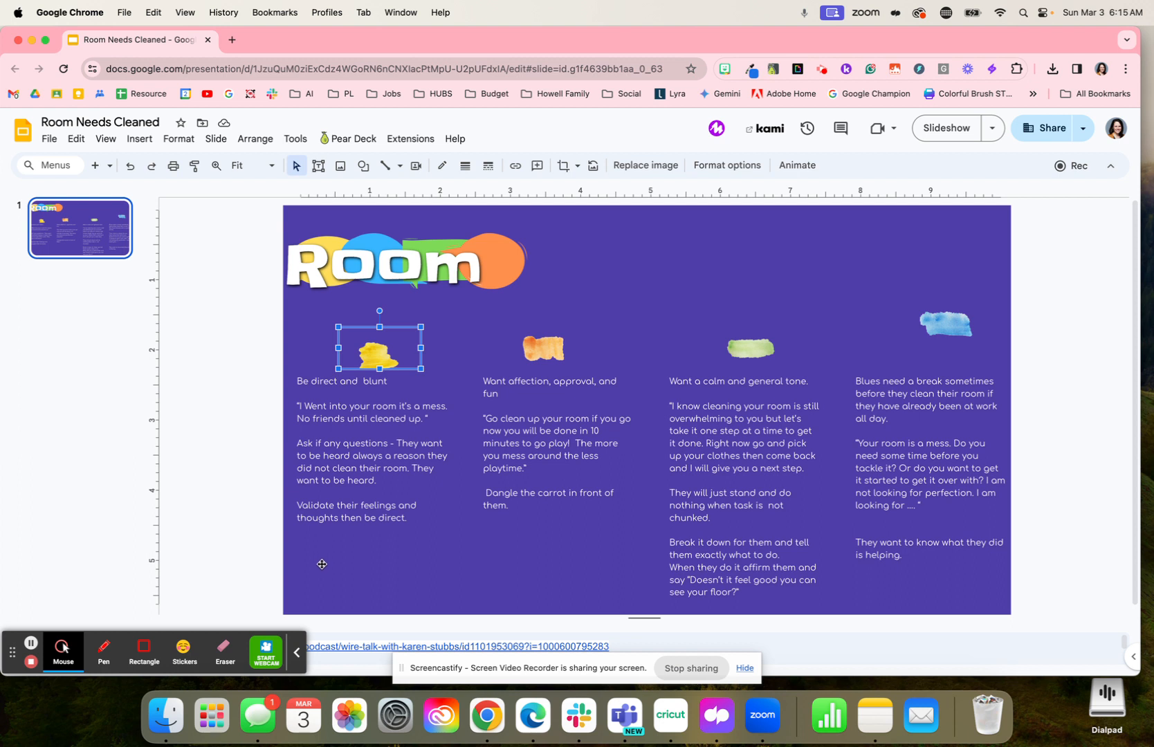
mouse_move(318, 468)
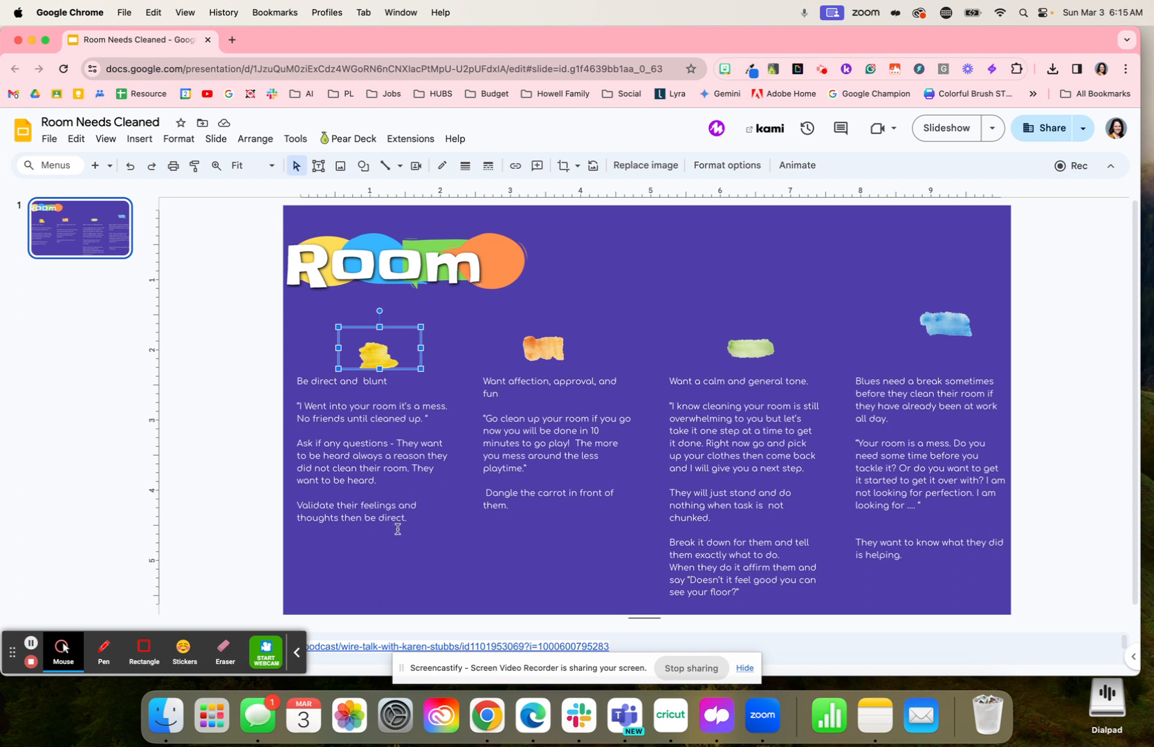
mouse_move(391, 563)
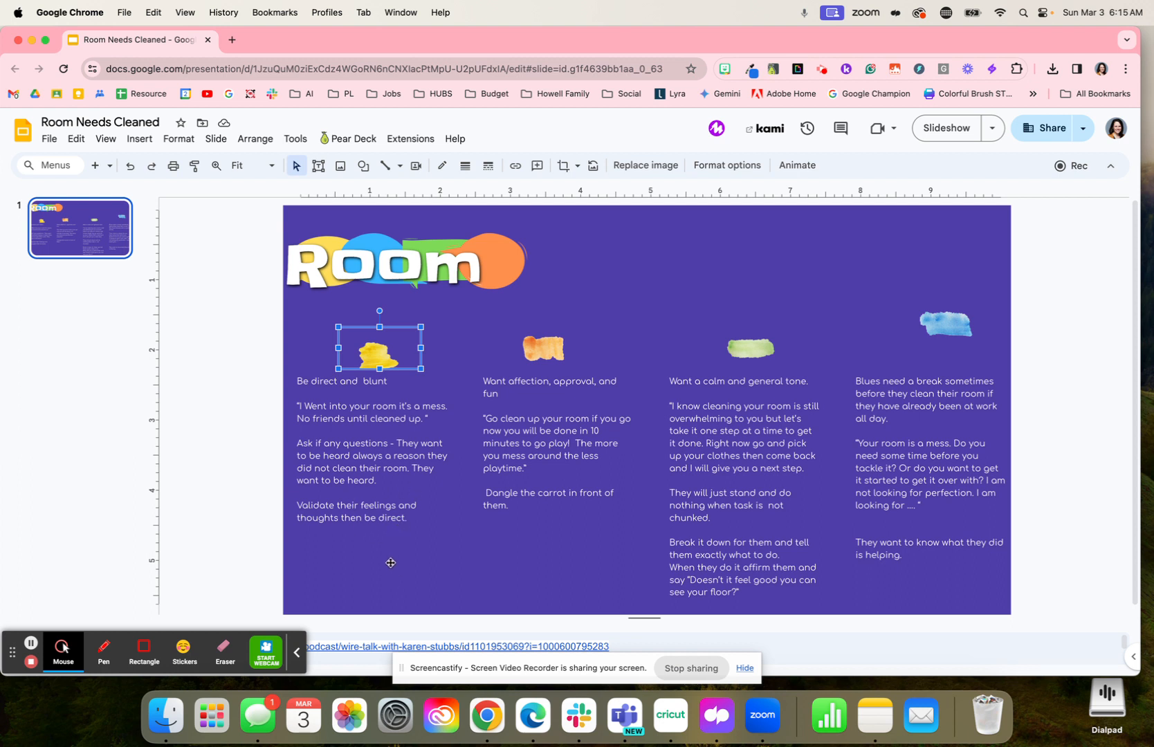
mouse_move(412, 555)
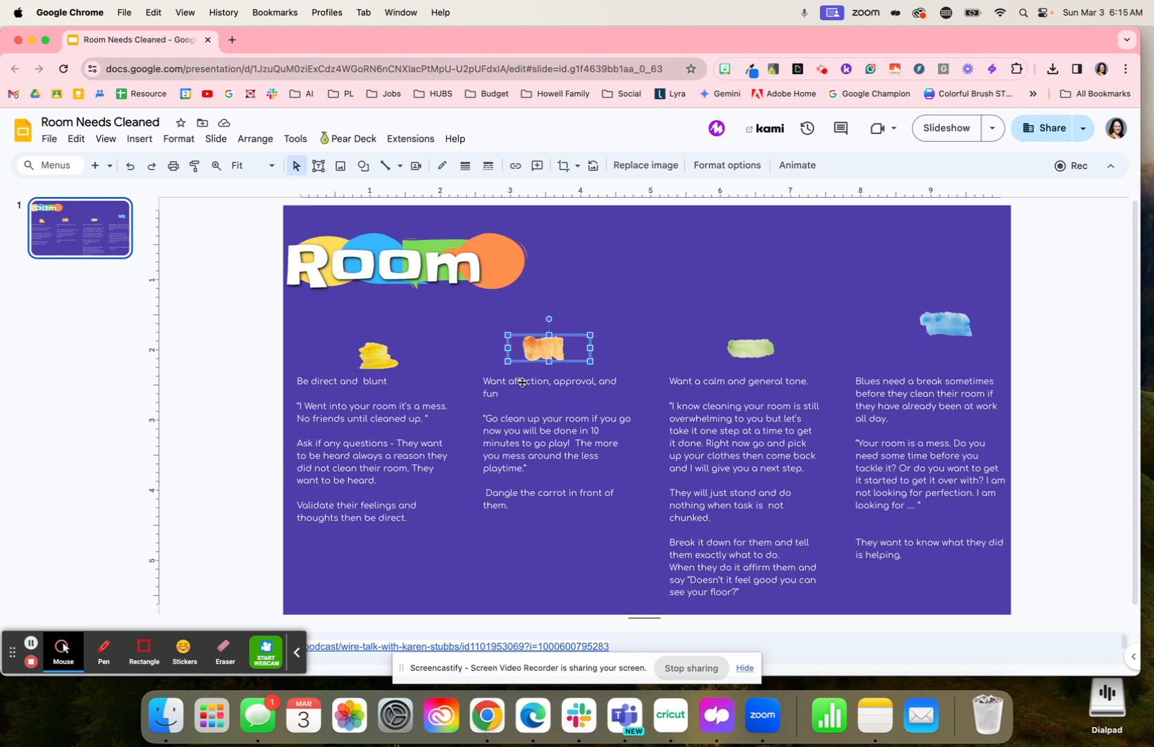
mouse_move(562, 435)
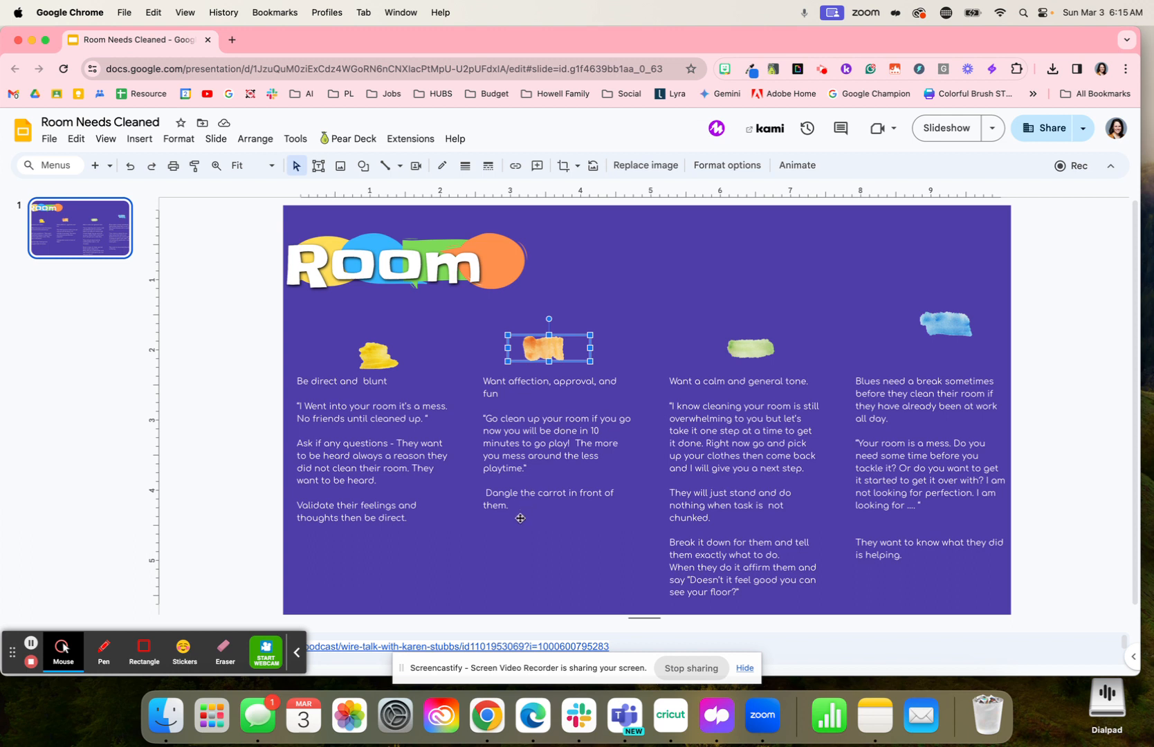
mouse_move(525, 533)
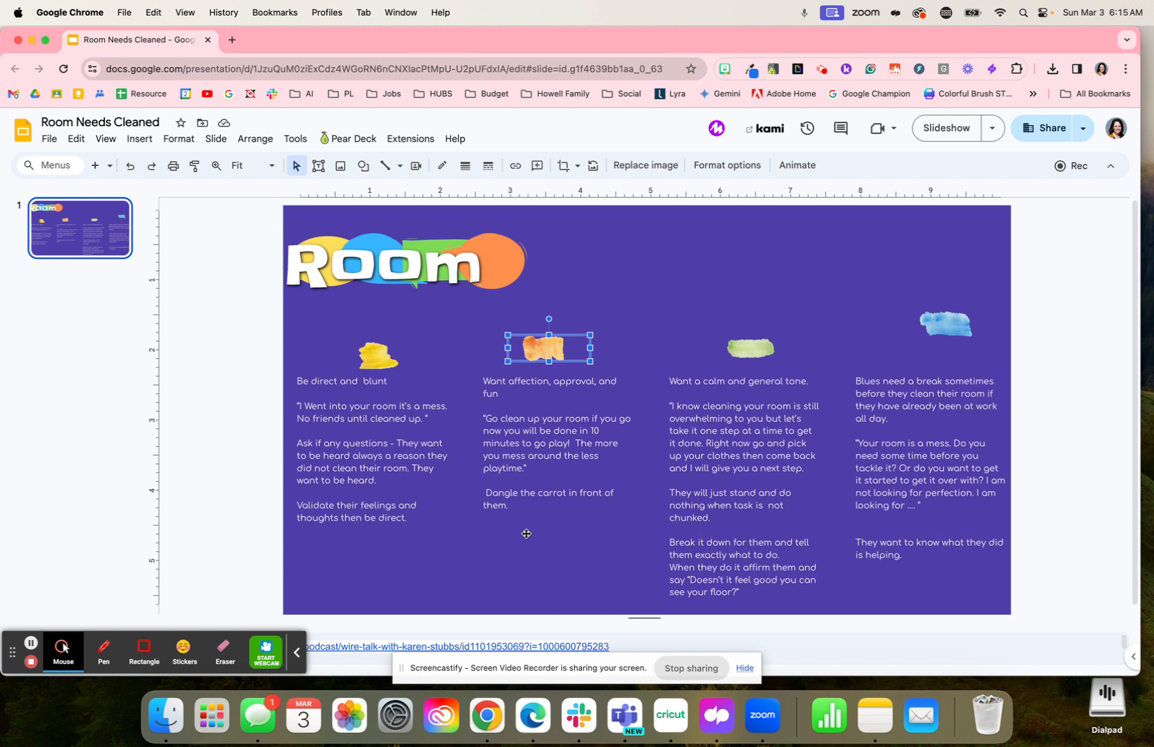
mouse_move(530, 528)
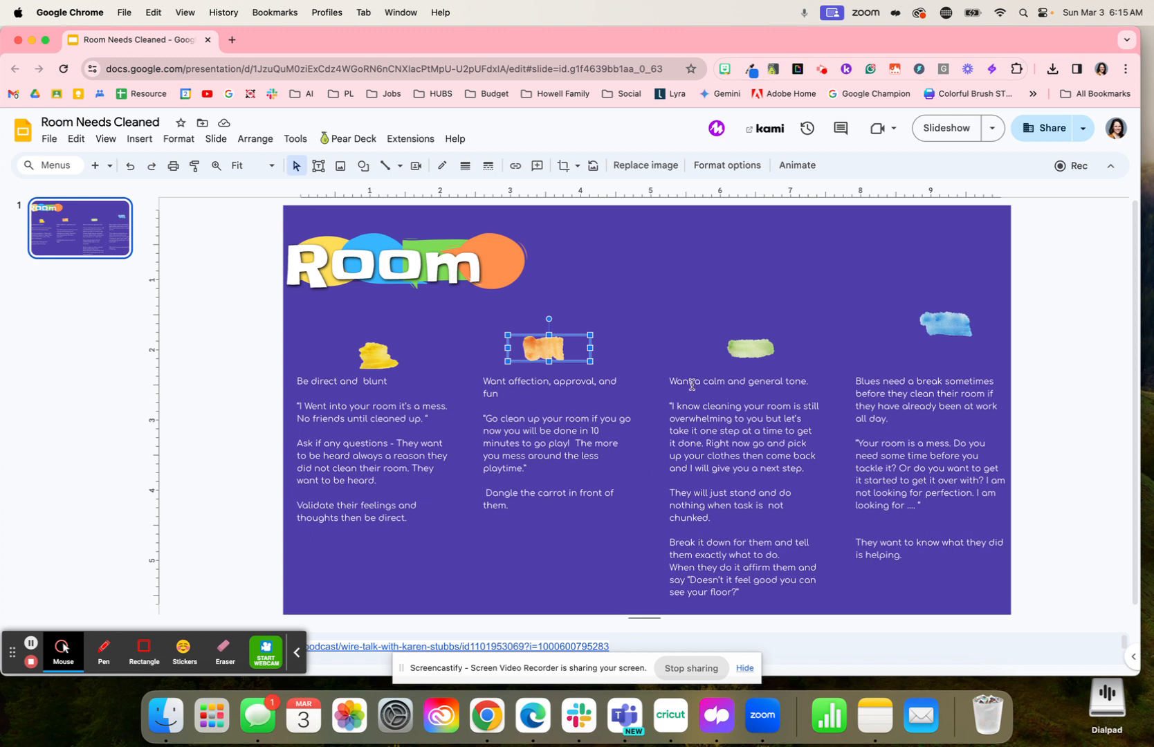
left_click(746, 346)
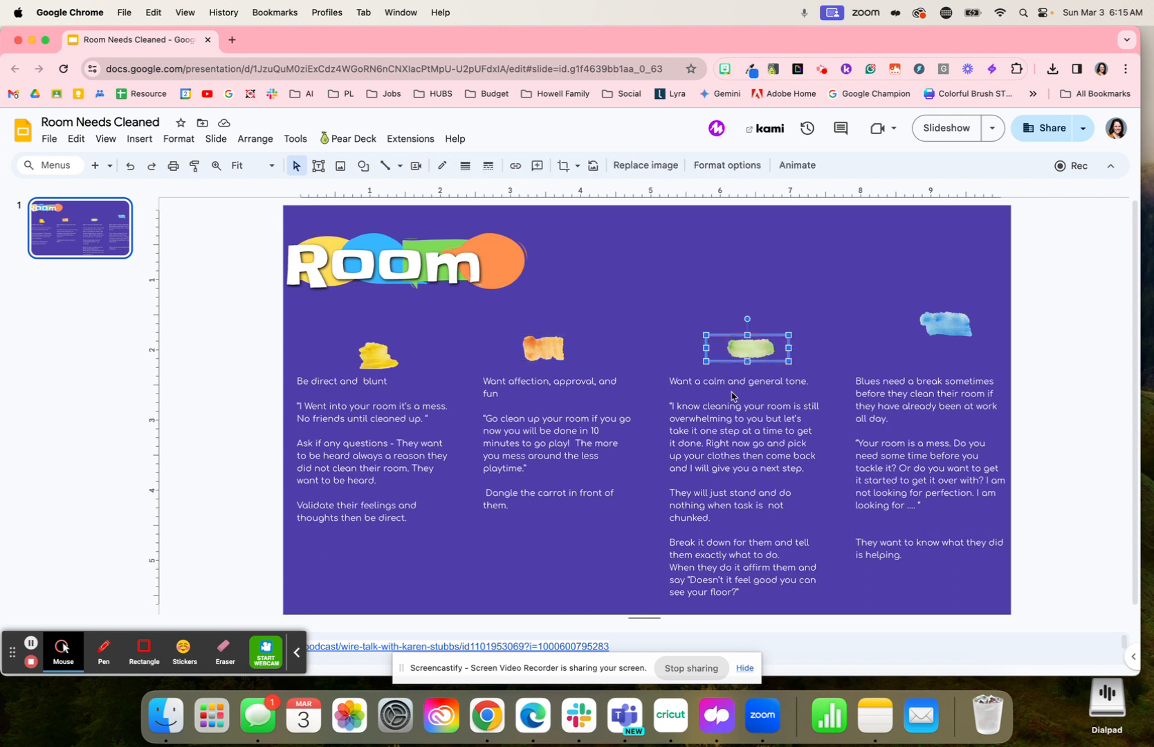
mouse_move(729, 408)
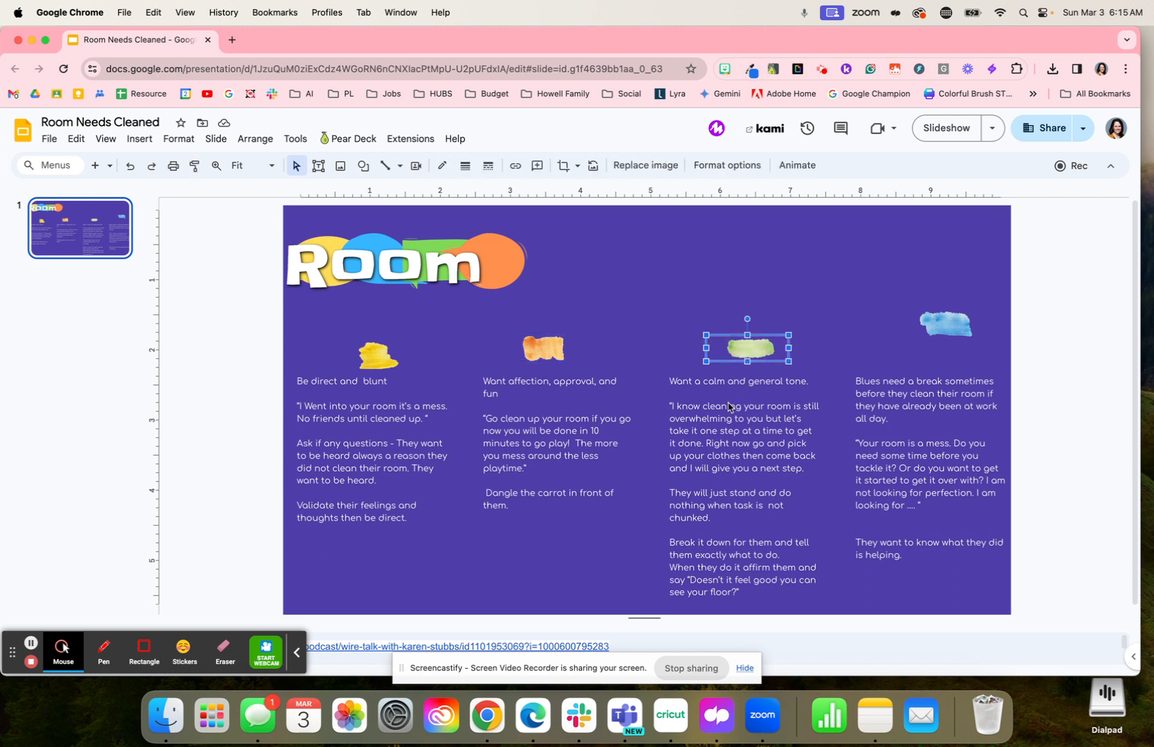
mouse_move(713, 468)
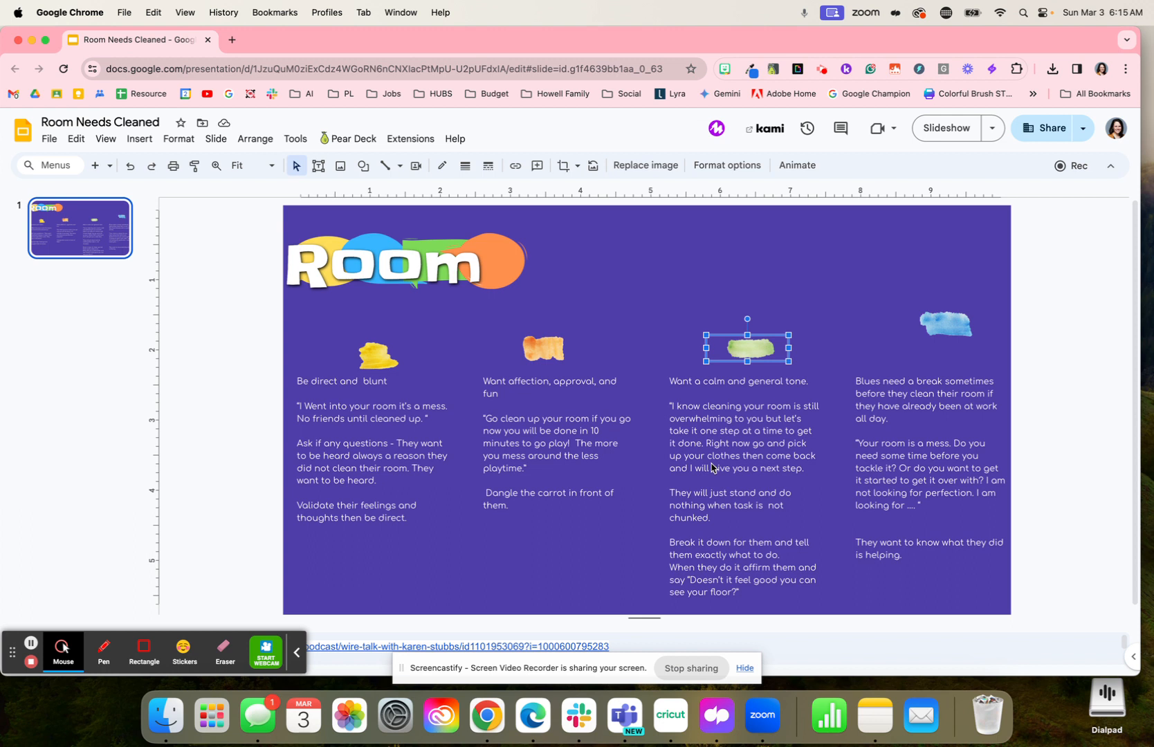
mouse_move(708, 457)
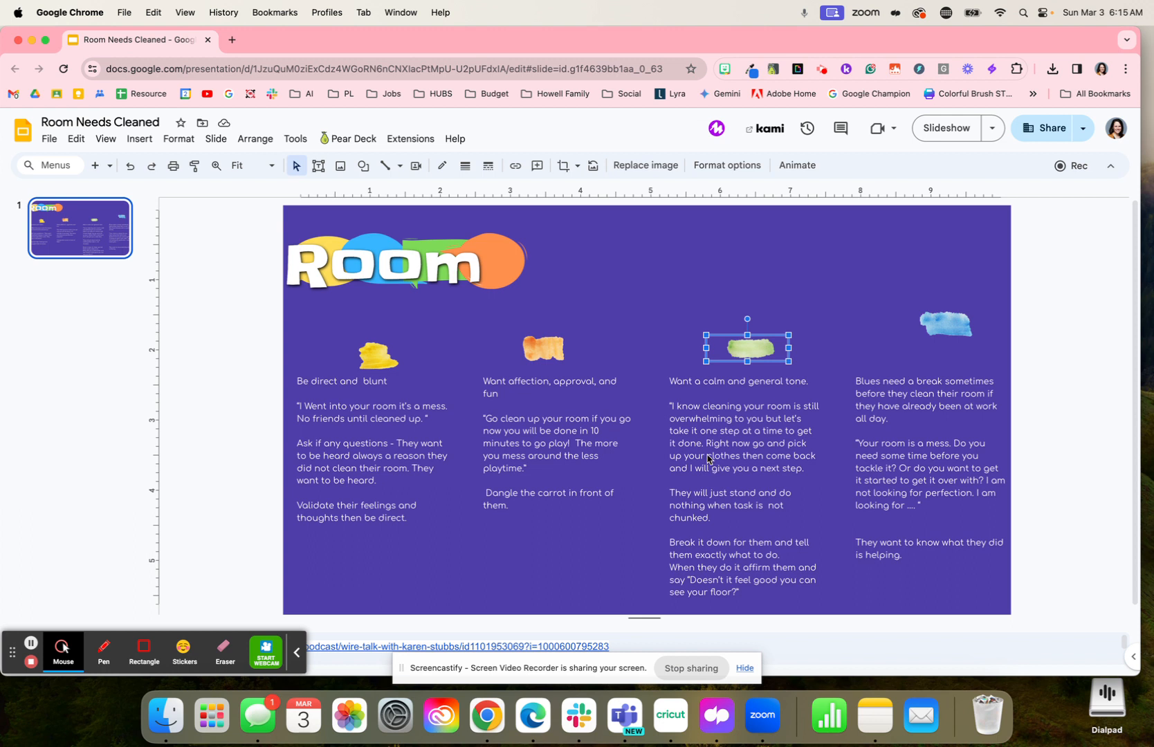
mouse_move(705, 498)
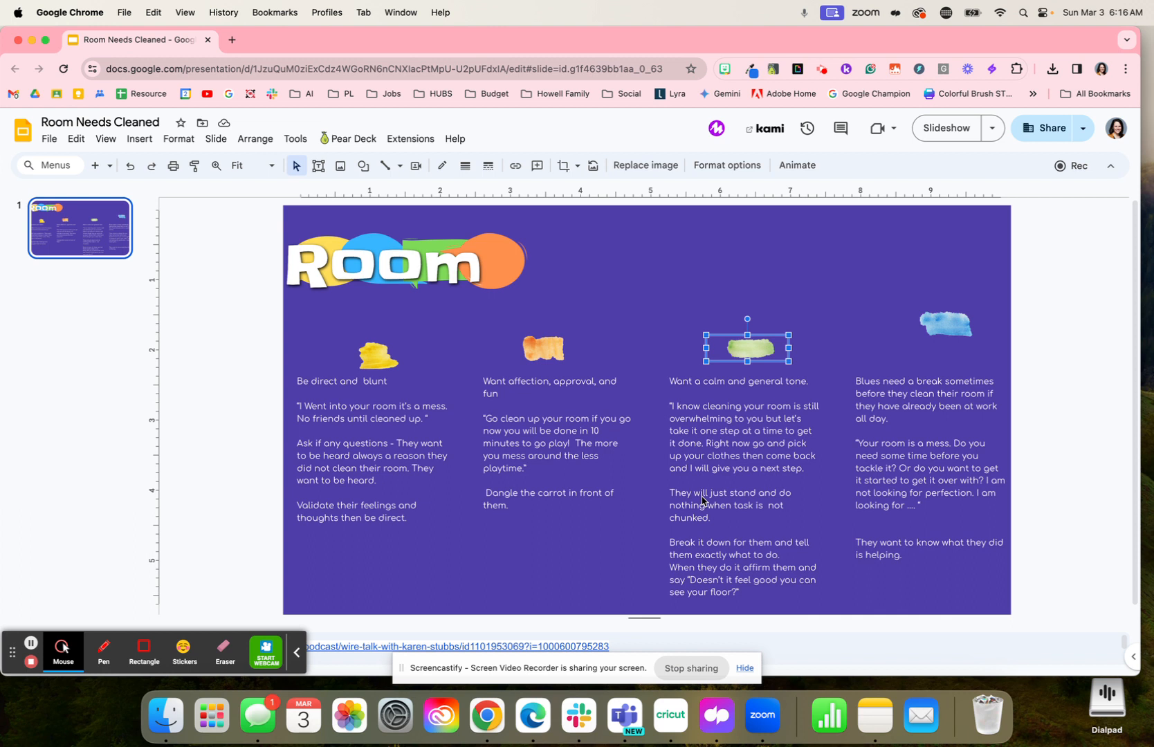
mouse_move(372, 341)
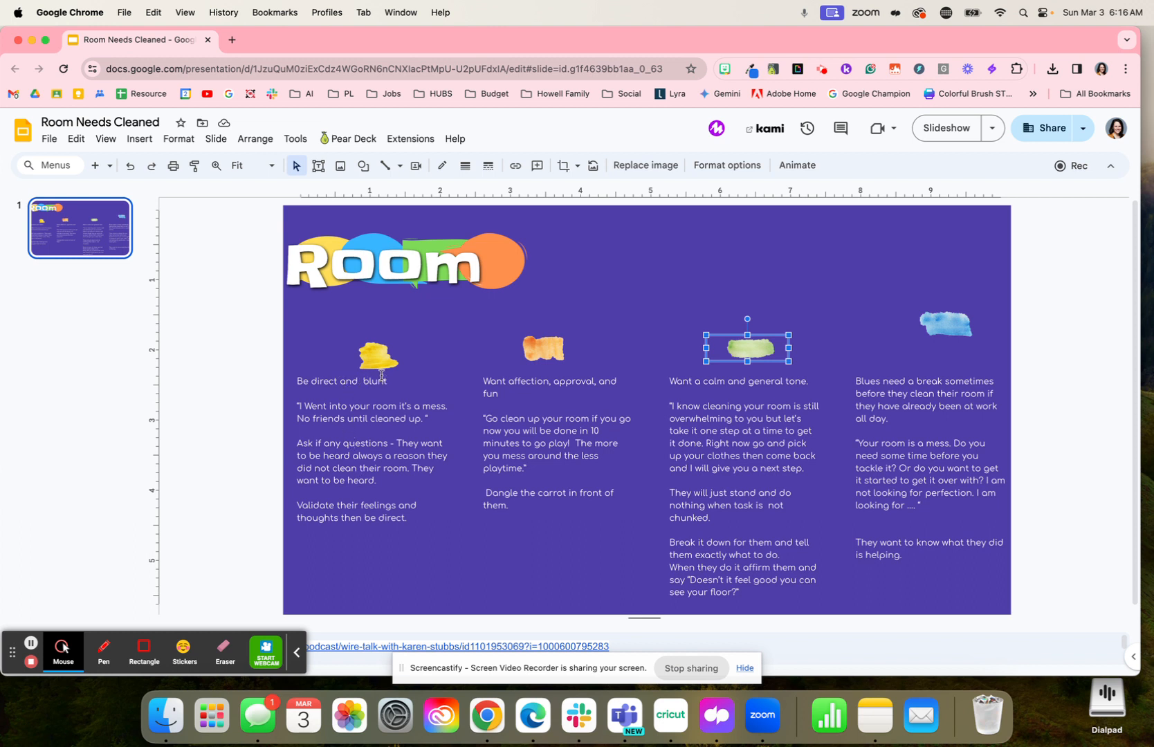
mouse_move(421, 434)
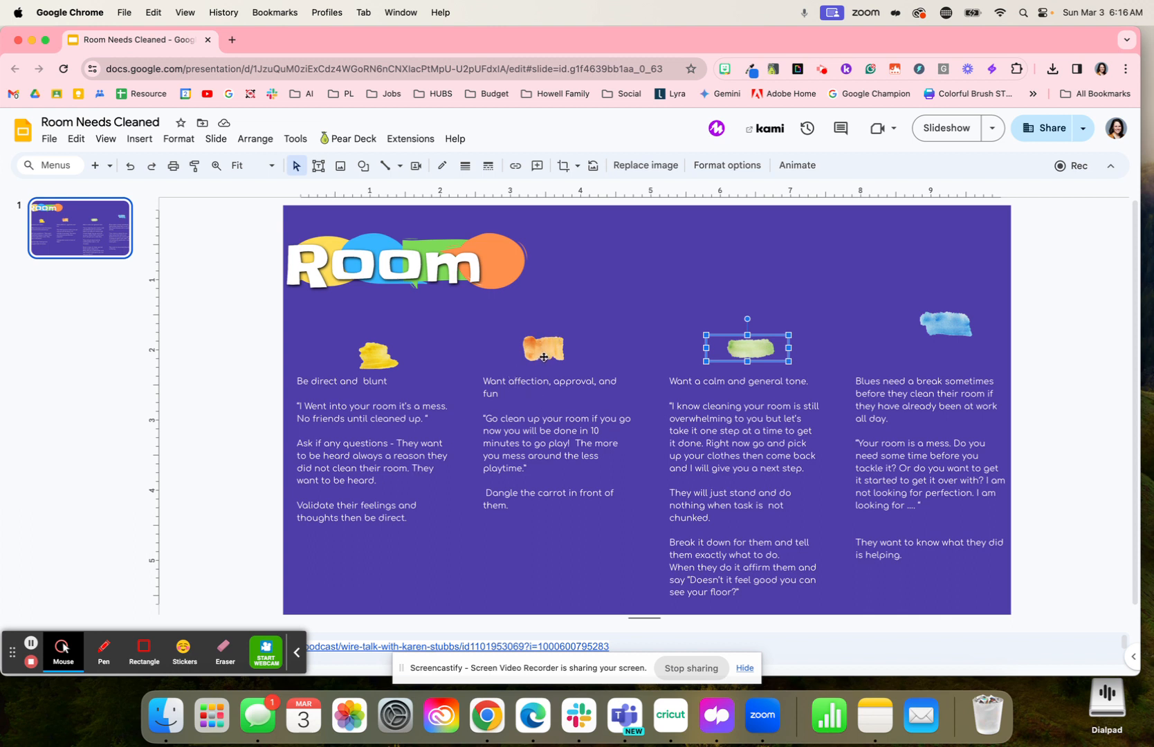
mouse_move(743, 361)
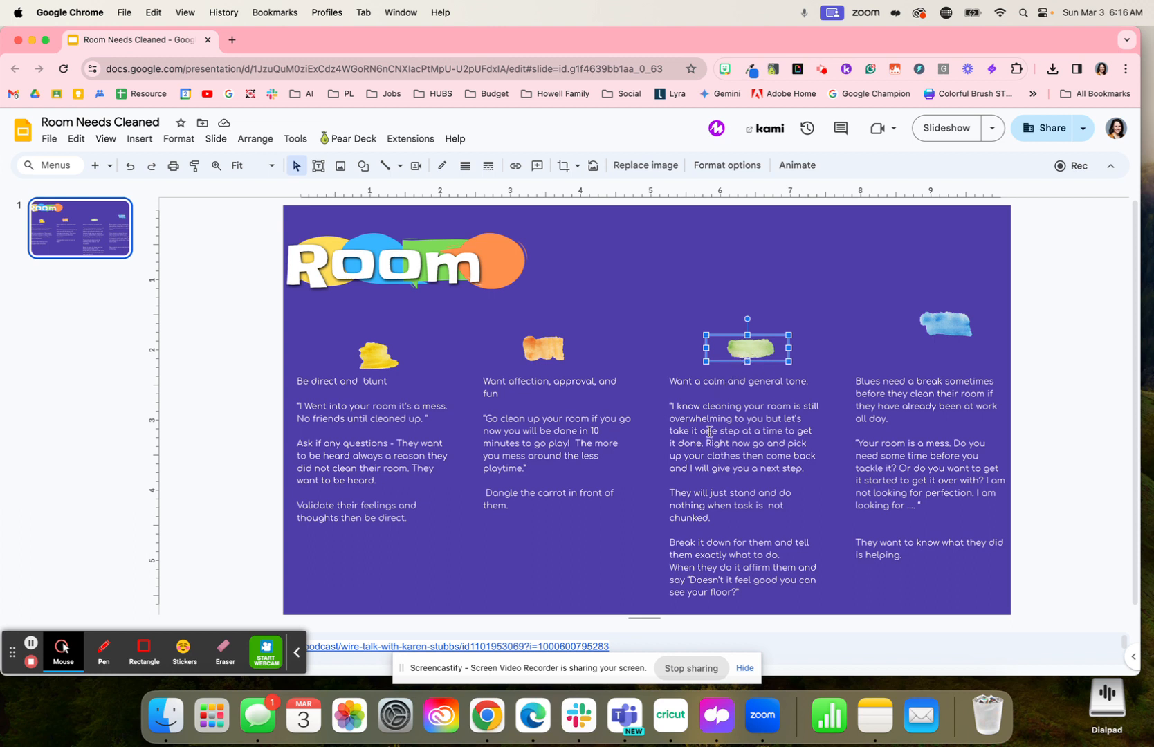
mouse_move(907, 361)
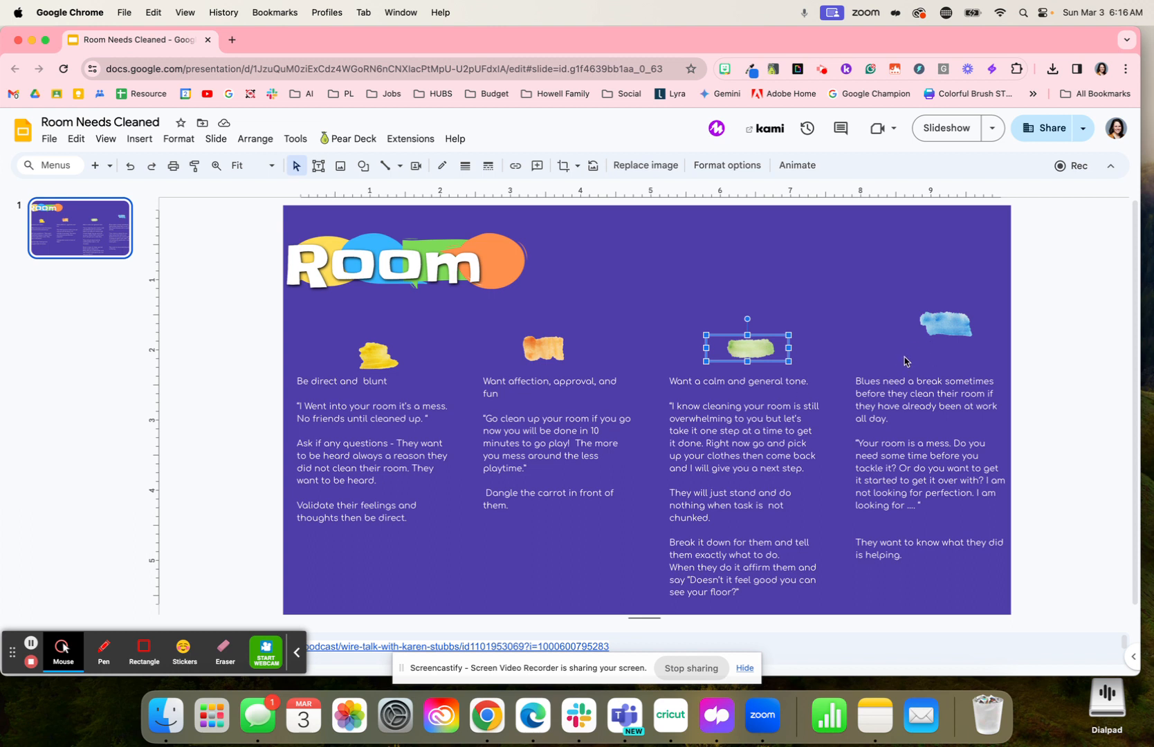